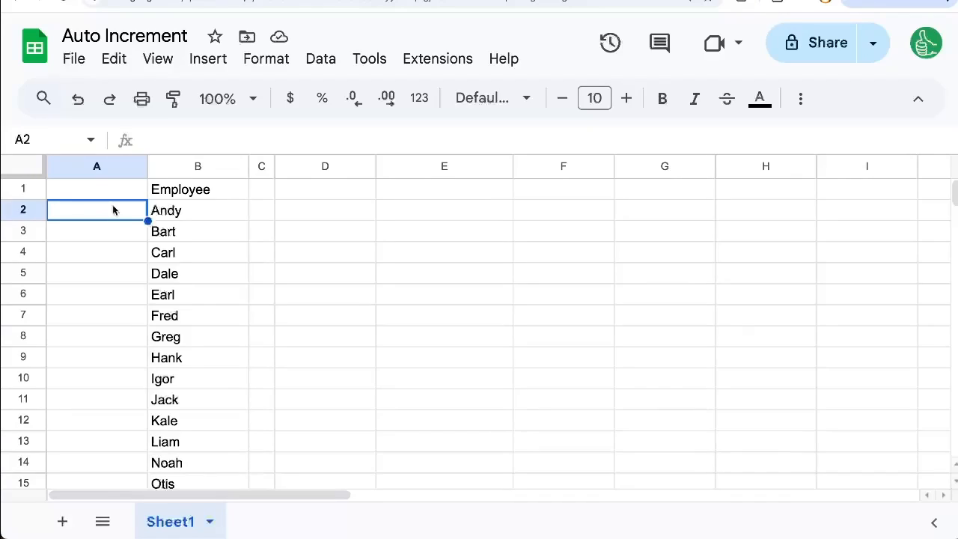
# Enter =1 in A2 and =A2+1 in A3, then fill the formula down to row 18.
pyautogui.write('=')
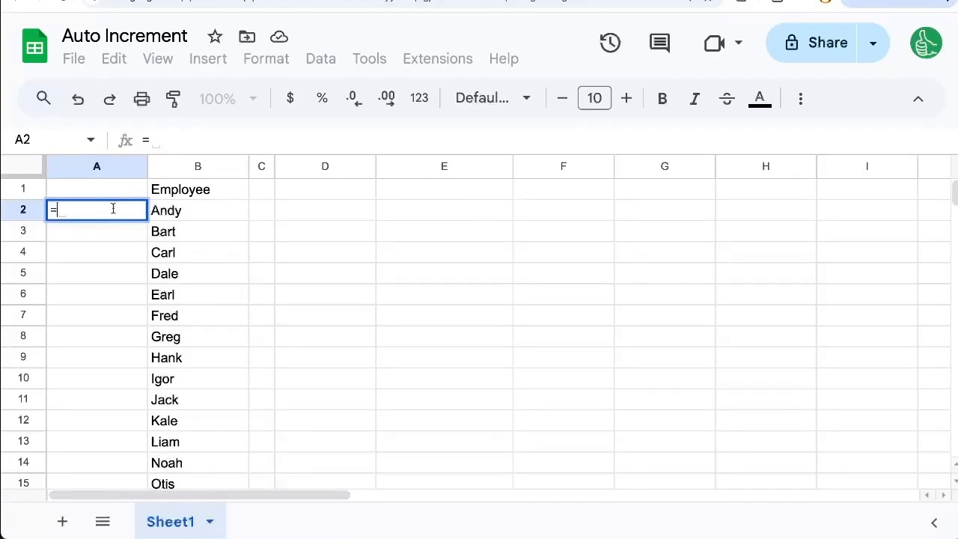
pyautogui.write('1')
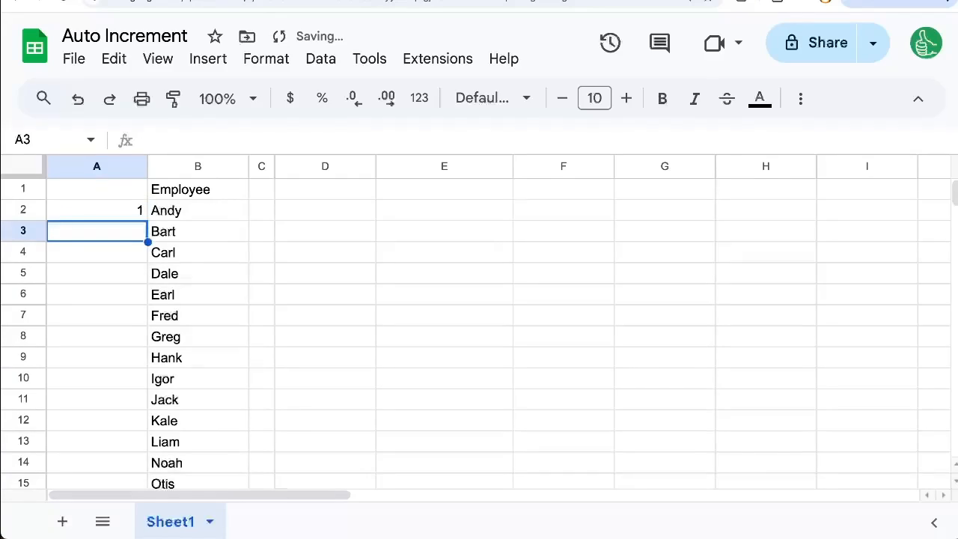
pyautogui.write('=')
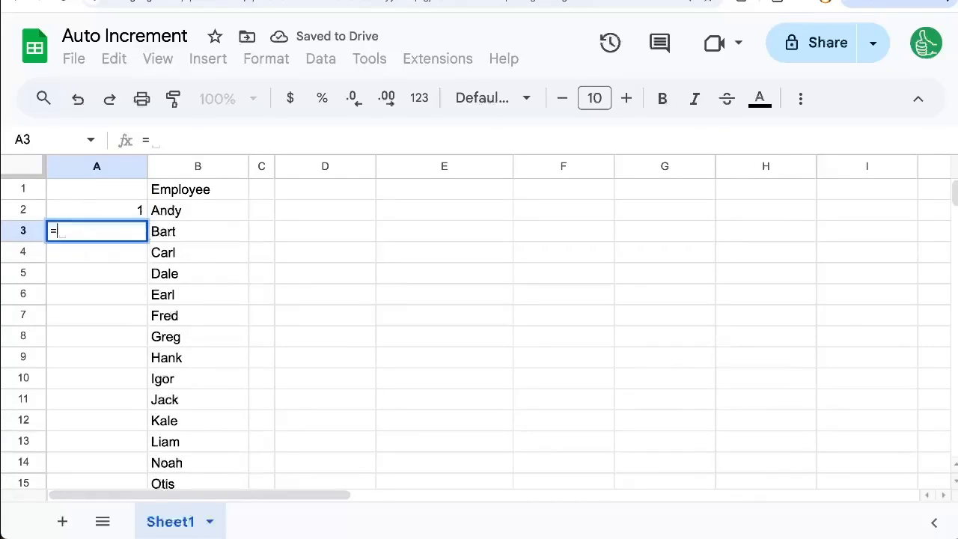
pyautogui.write('A2+1')
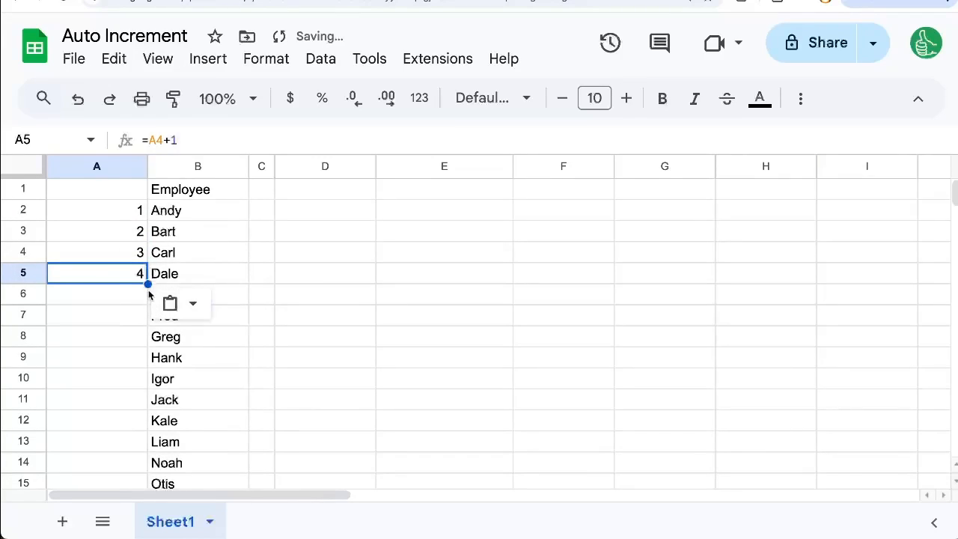
pyautogui.moveTo(147, 284); pyautogui.dragTo(146, 449)
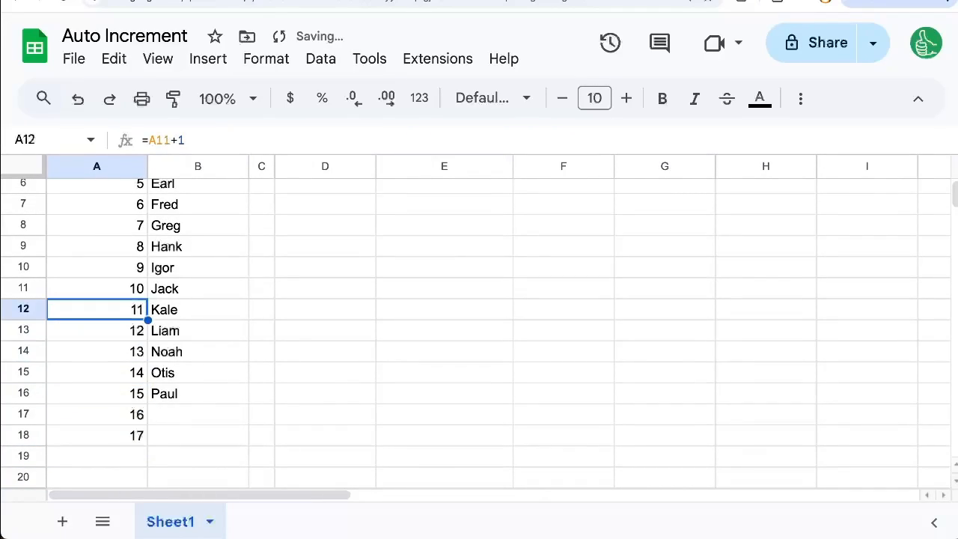
pyautogui.click(198, 393)
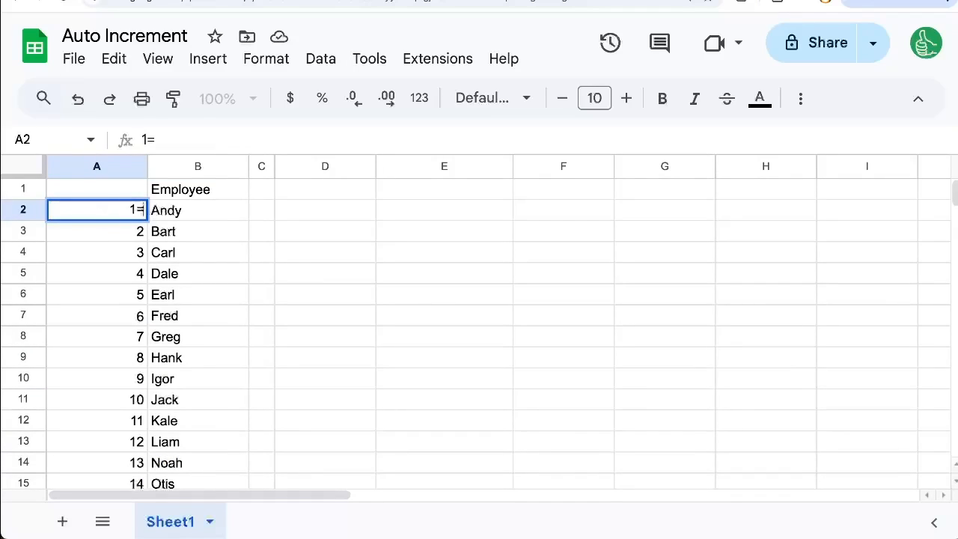
# Start an =IF(ISBLANK(B2),, formula in A2, then abandon the unfinished draft.
pyautogui.write('=IF(BL')
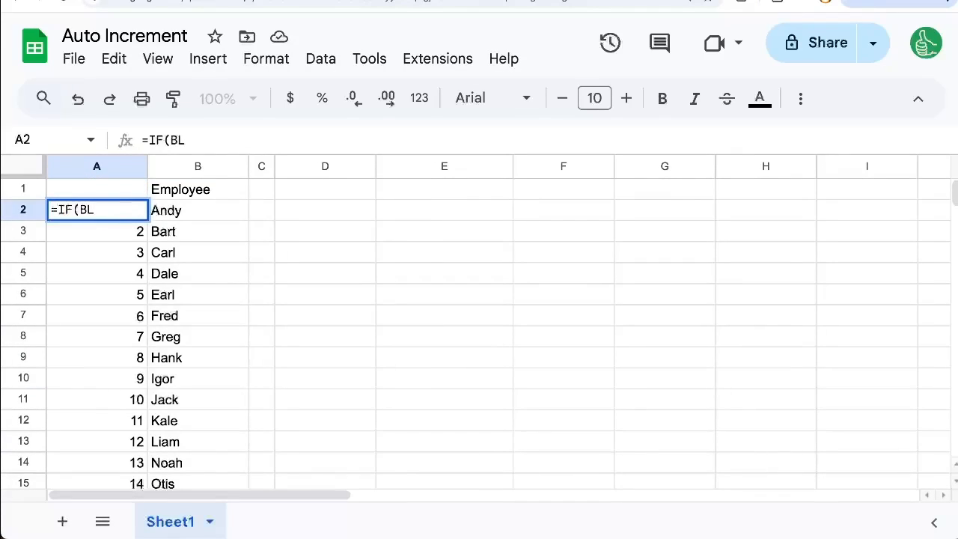
pyautogui.write('ISBLANK(')
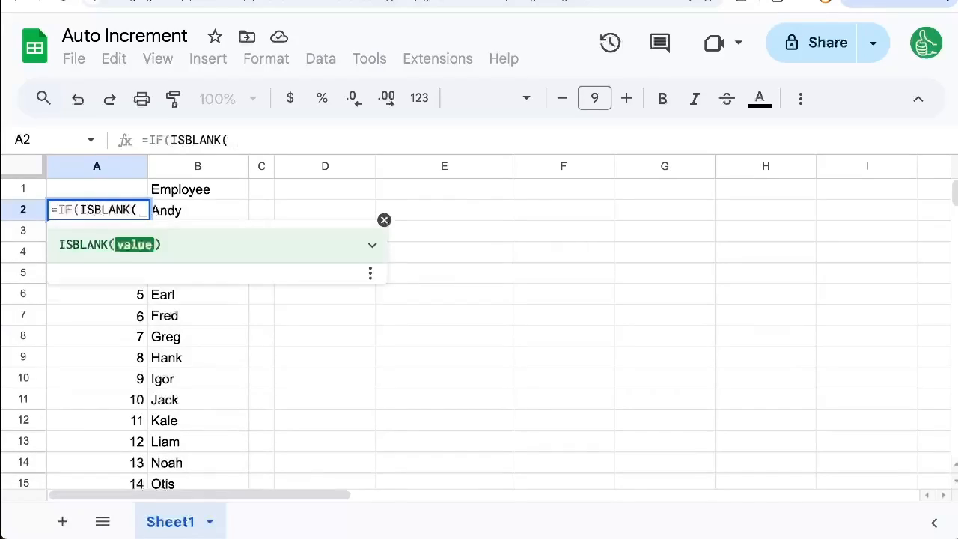
pyautogui.write('B2),,')
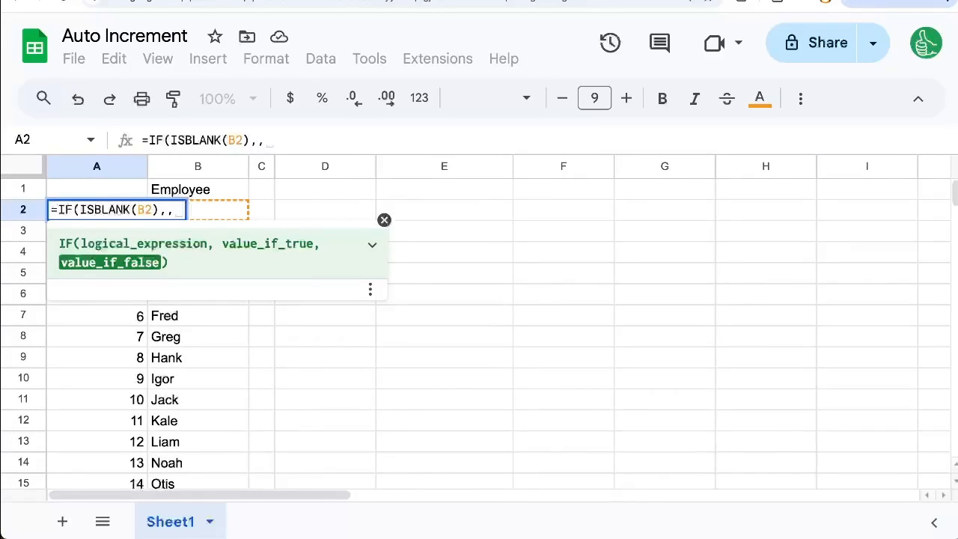
pyautogui.press('Enter')
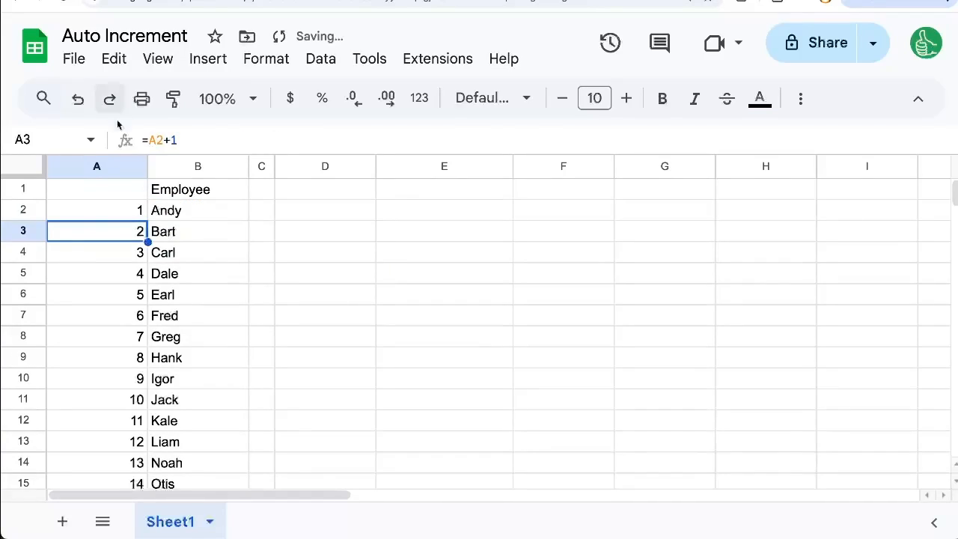
# Rewrite A3 as =IF(ISBLANK(B3),,A2+1).
pyautogui.doubleClick(97, 231)
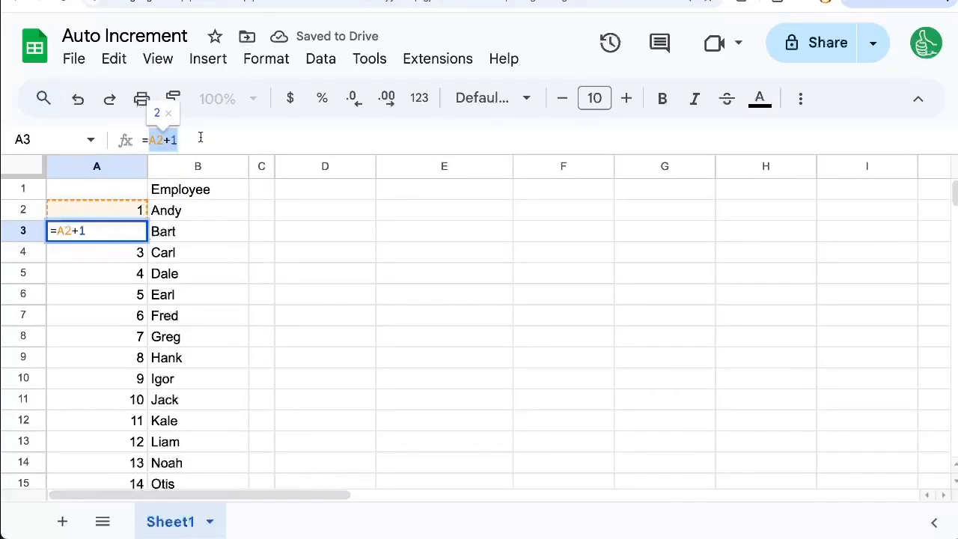
pyautogui.write('=IF')
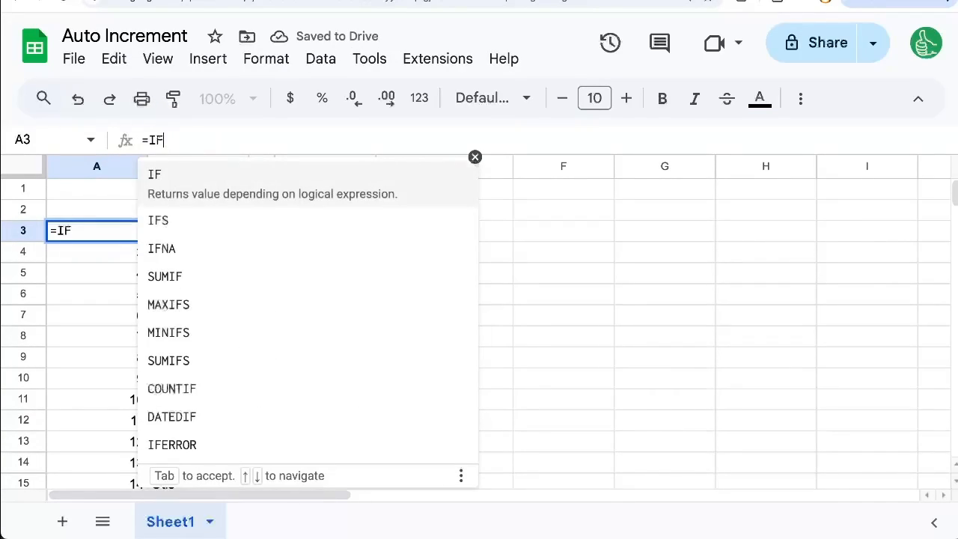
pyautogui.write('(ISBLANK(')
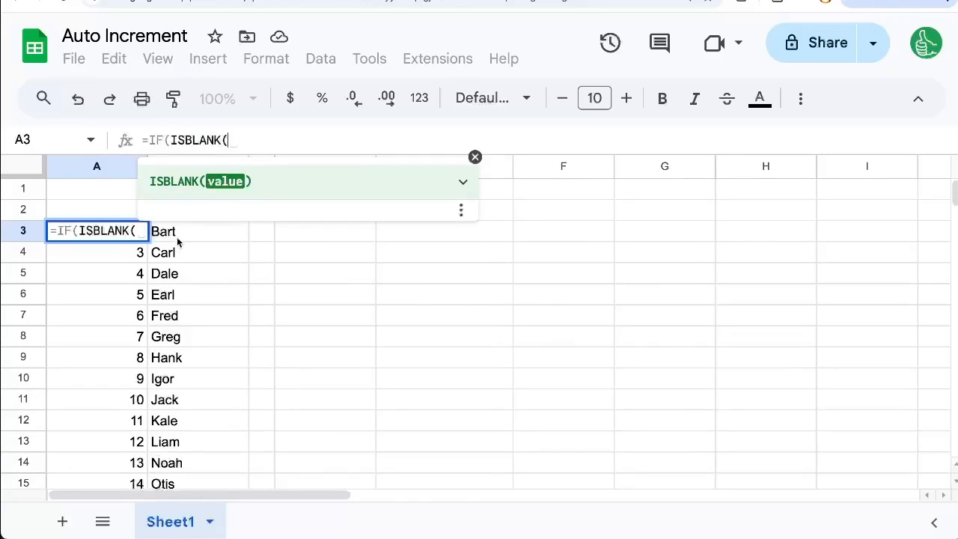
pyautogui.click(163, 231)
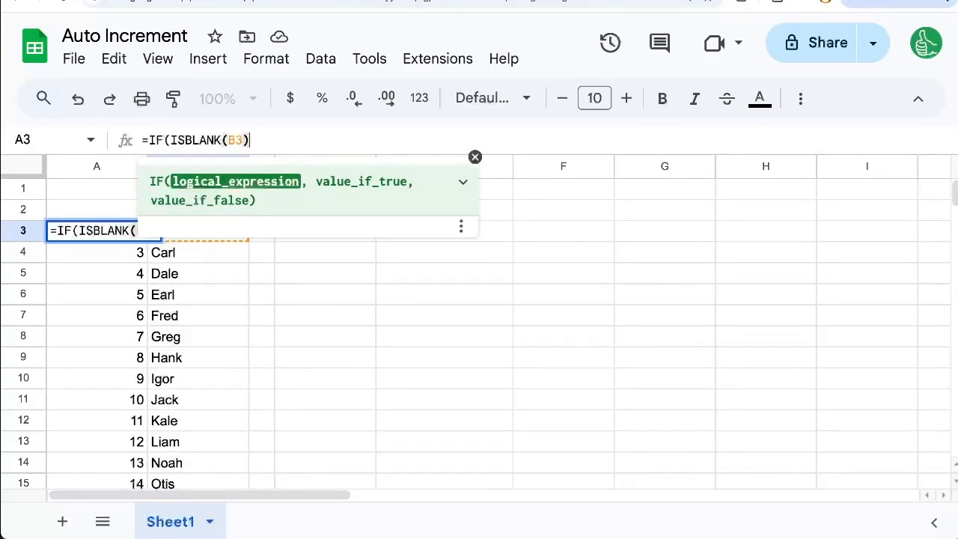
pyautogui.write('),,A2+1')
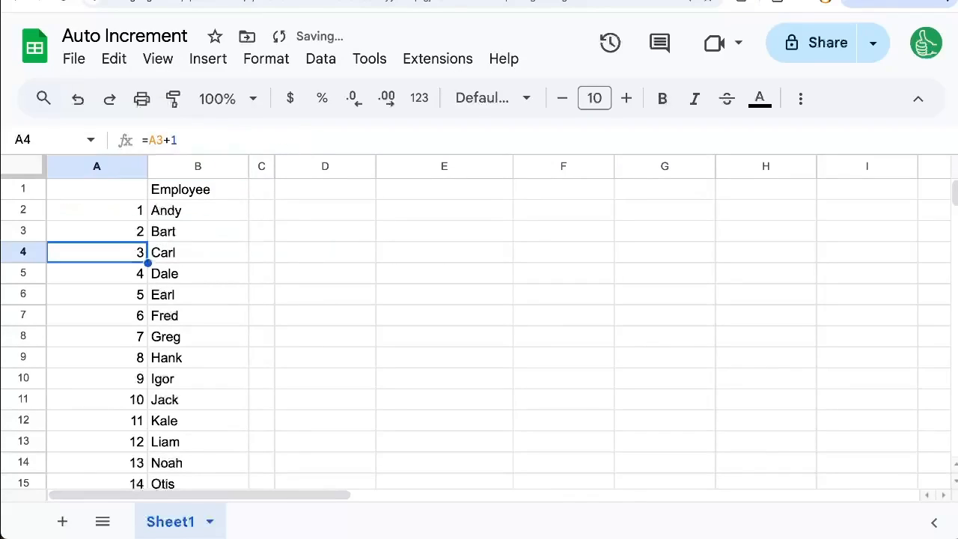
# Paste the blank-aware formula down column A, add Quint in B17, and select A2:A17.
pyautogui.press('ctrl+v')
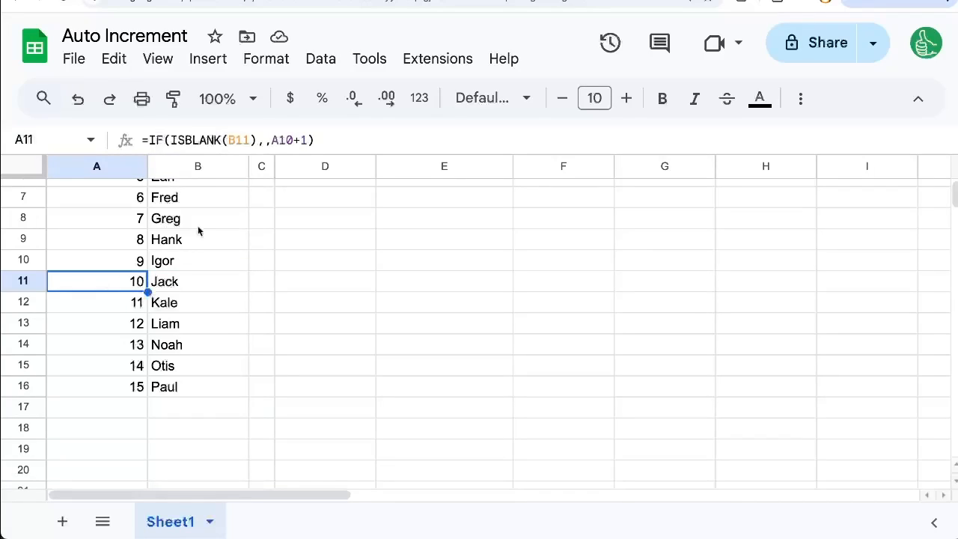
pyautogui.doubleClick(96, 280)
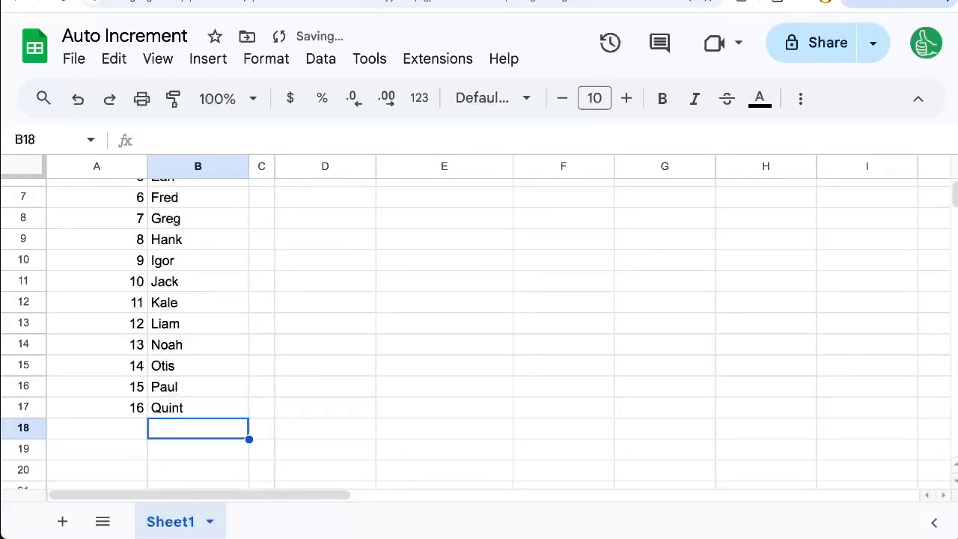
pyautogui.click(96, 407)
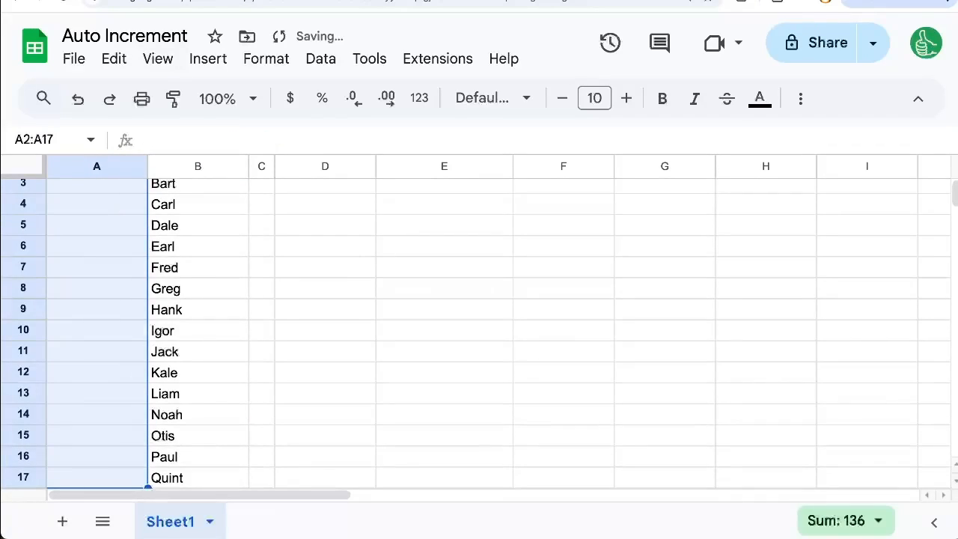
# Enter =SEQUENCE(COUNTA(B2:B),1,1,1) in A2 and check the leftover formula in A18.
pyautogui.write('=')
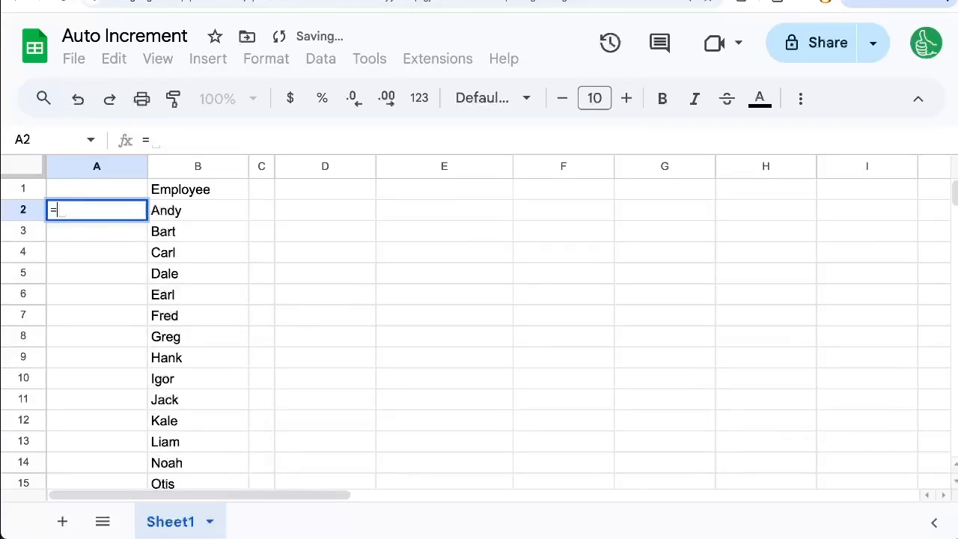
pyautogui.write('SEQUENCE(')
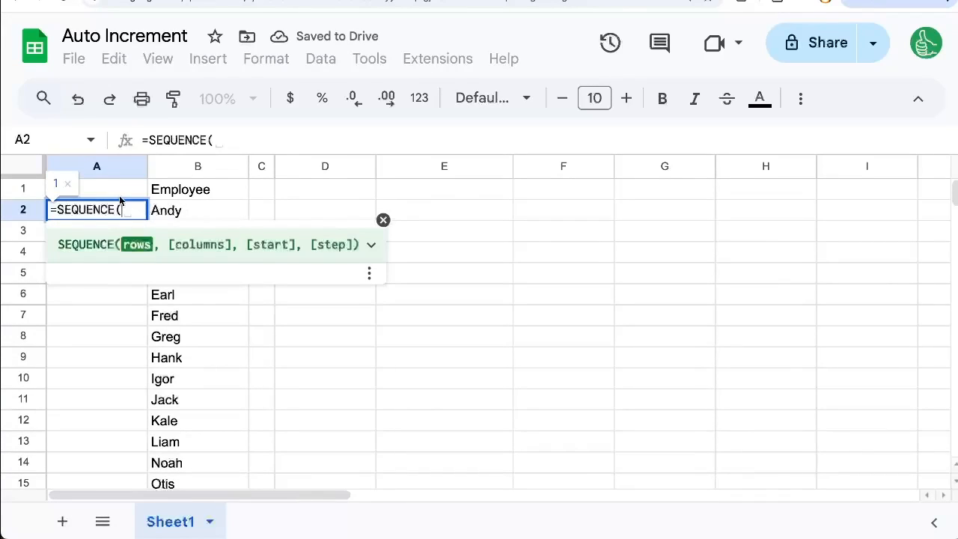
pyautogui.write('COUNTA')
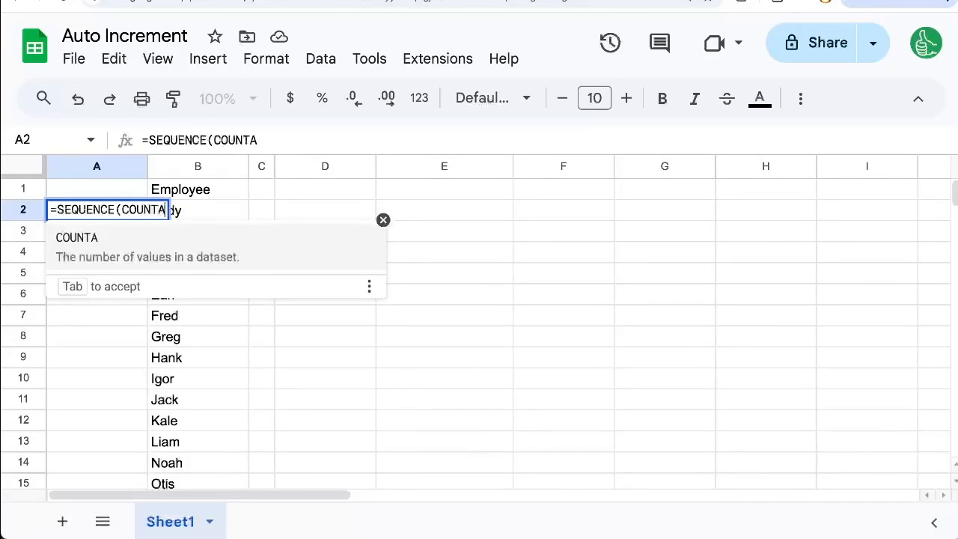
pyautogui.write('(B2:B')
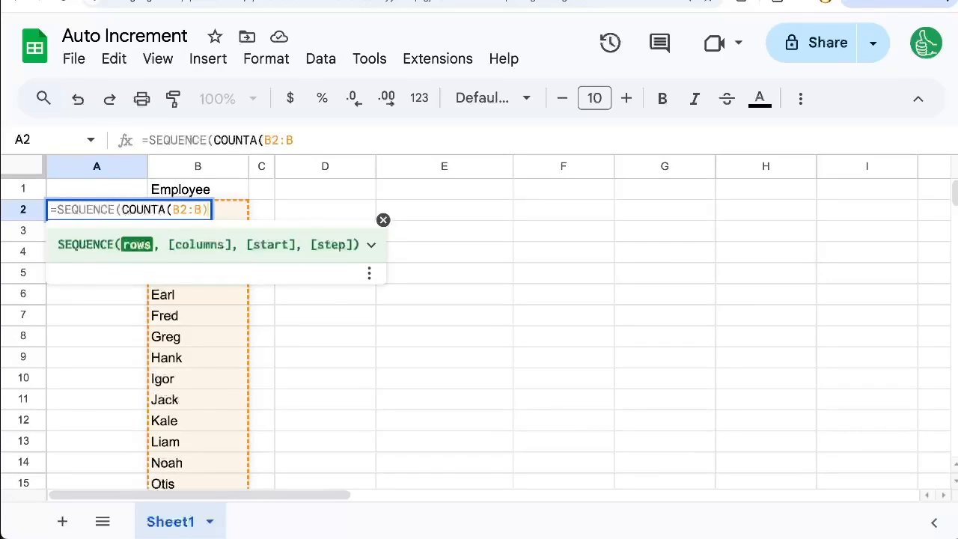
pyautogui.write(',1,1,')
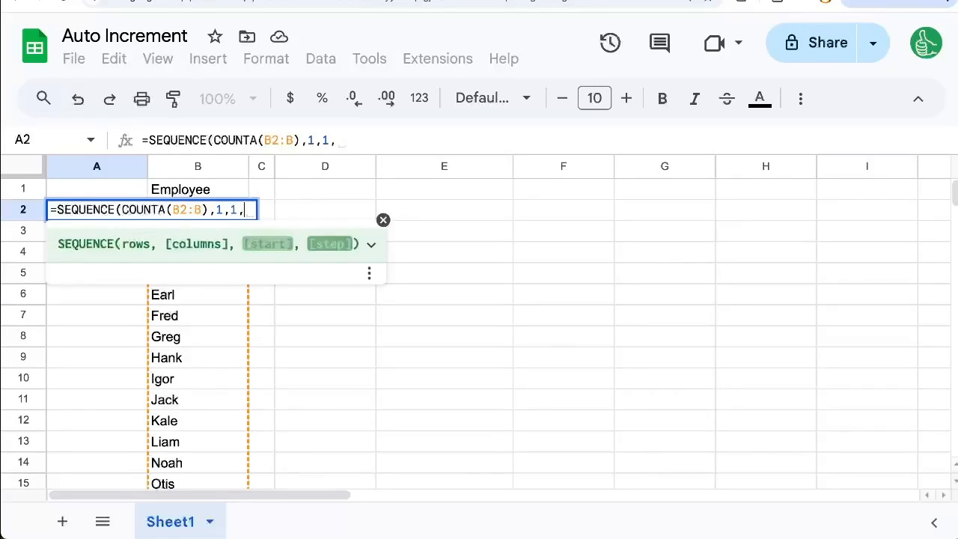
pyautogui.write('1')
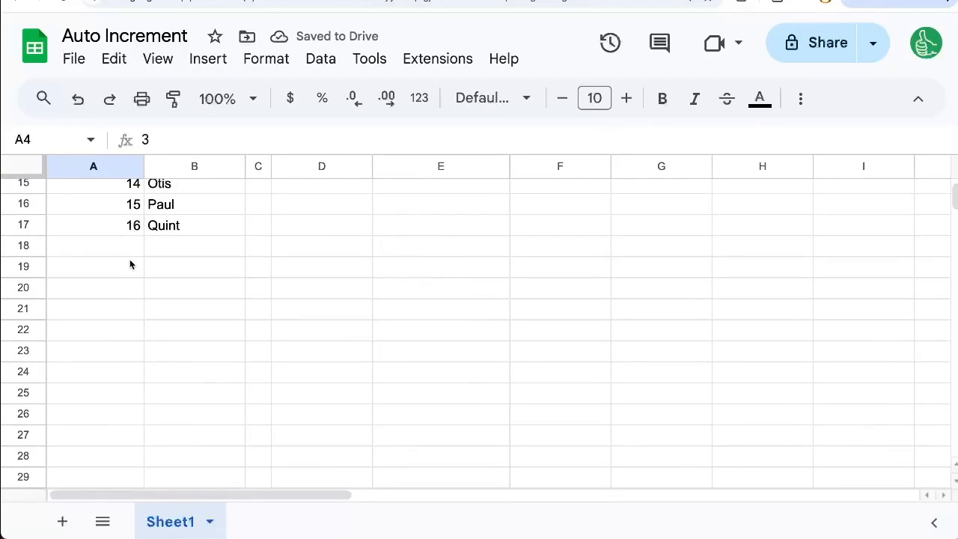
pyautogui.click(93, 245)
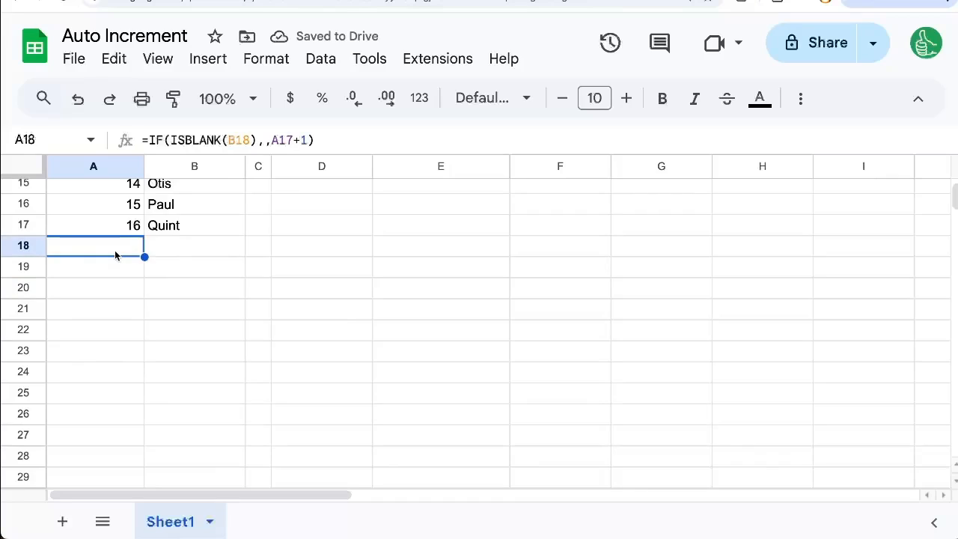